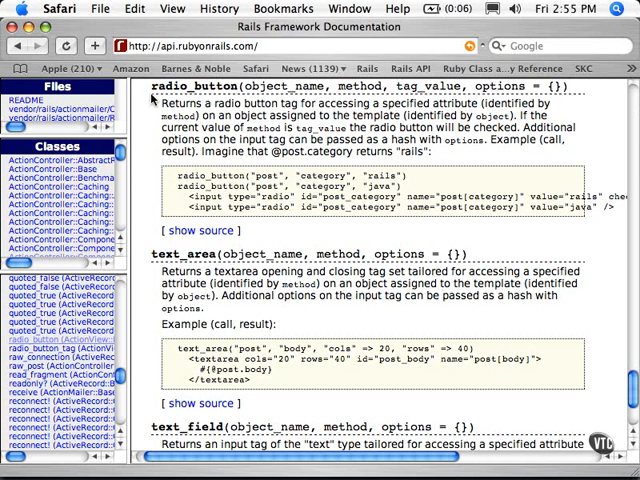
pyautogui.moveTo(150, 96)
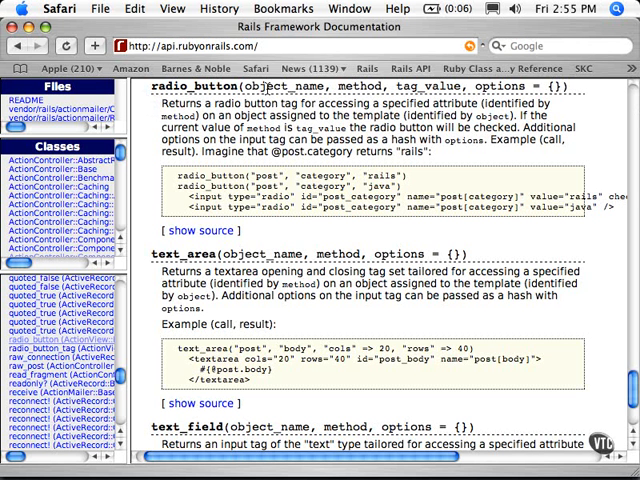
pyautogui.moveTo(356, 84)
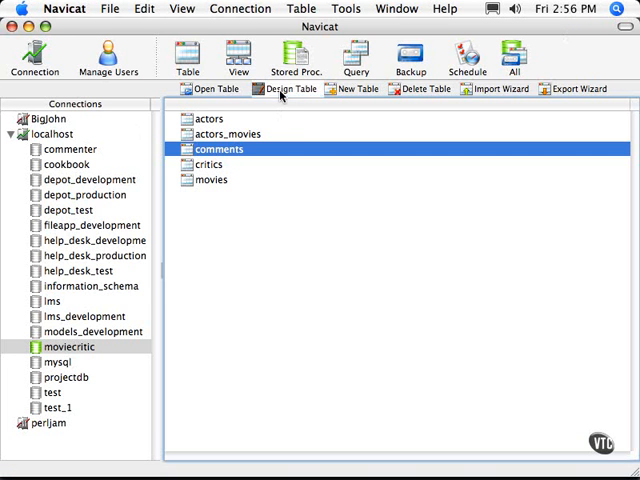
# - Show the comments table's design view with its rating and recommended fields
pyautogui.click(286, 88)
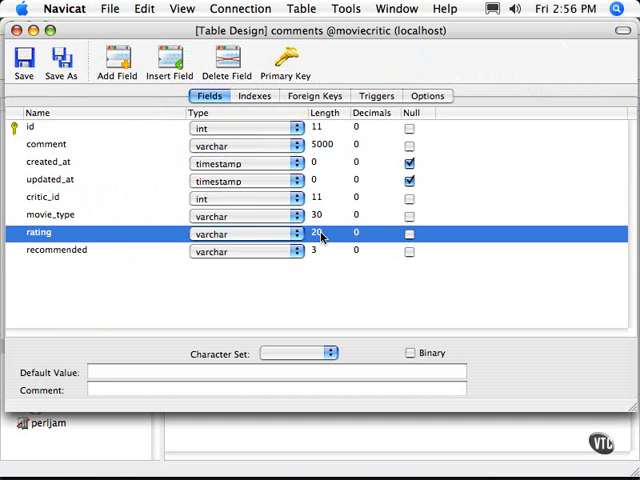
pyautogui.click(56, 250)
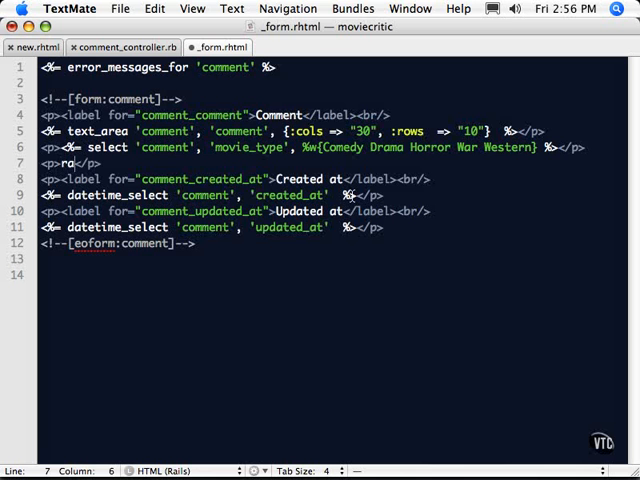
# - Write radio_button 'comment', 'rating' helper lines in _form.rhtml
pyautogui.write('radio_button')
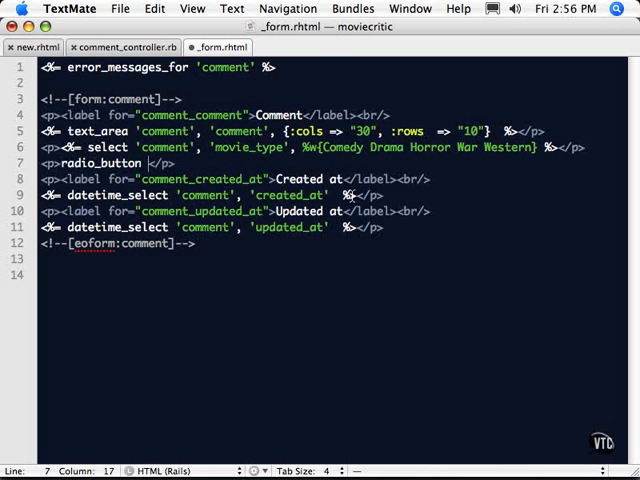
pyautogui.write("'comment'")
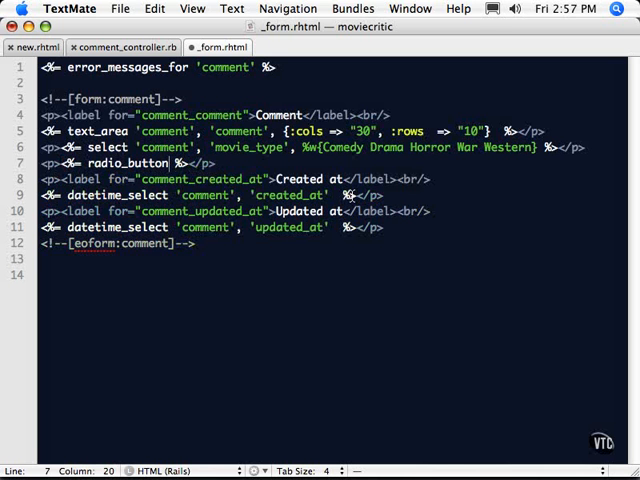
pyautogui.write("'com")
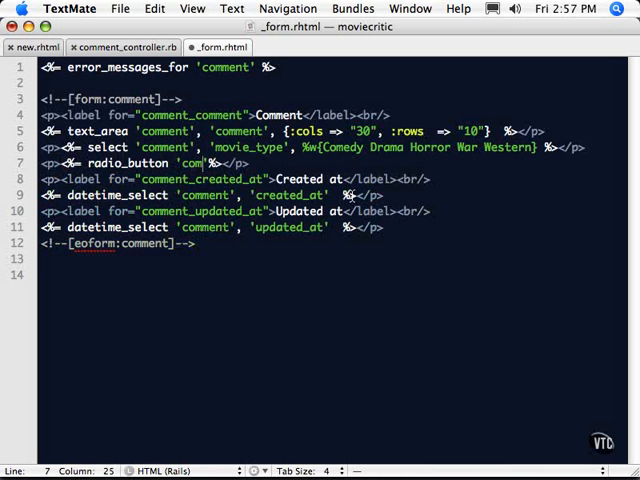
pyautogui.write("ment', 'rating',")
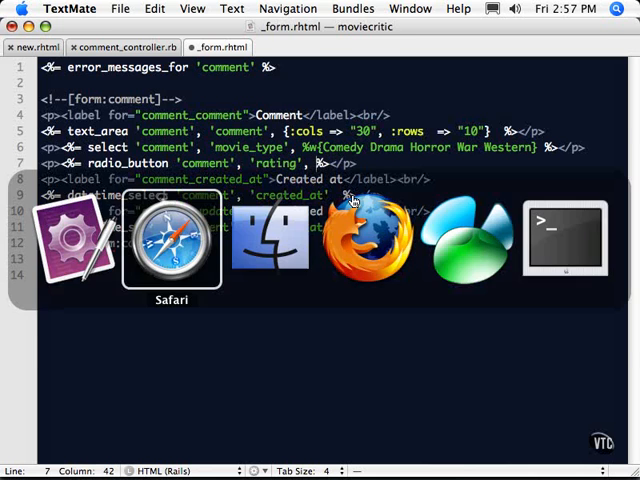
pyautogui.click(170, 240)
pyautogui.write("'")
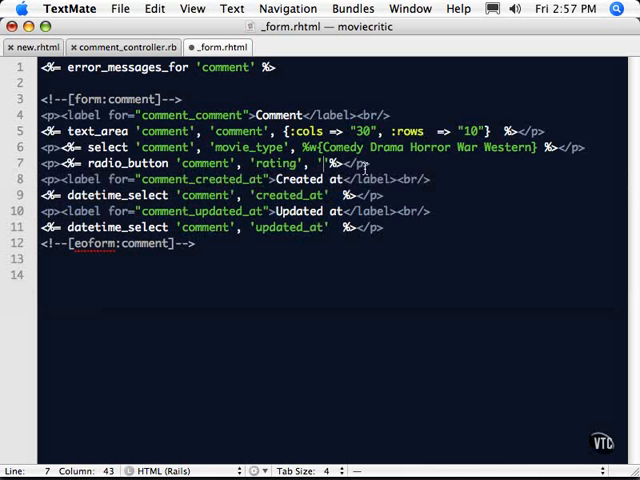
# - Label the radio buttons Great, Good, Fair and Poor and switch to the browser
pyautogui.write('Great')
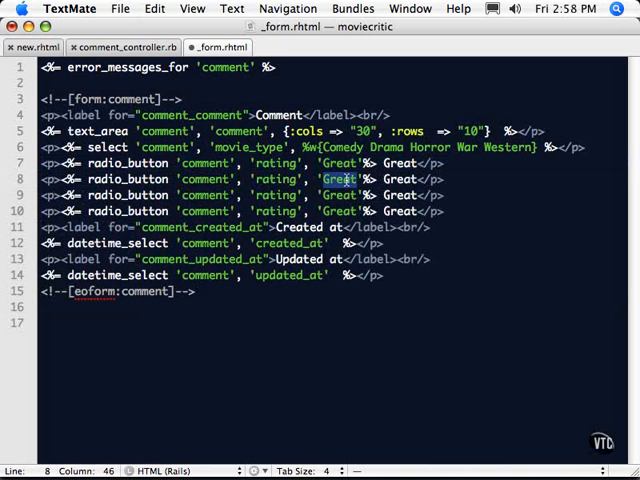
pyautogui.write('Good')
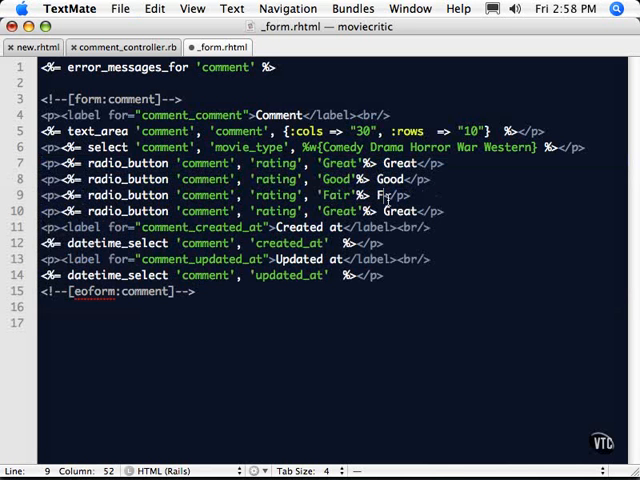
pyautogui.doubleClick(336, 212)
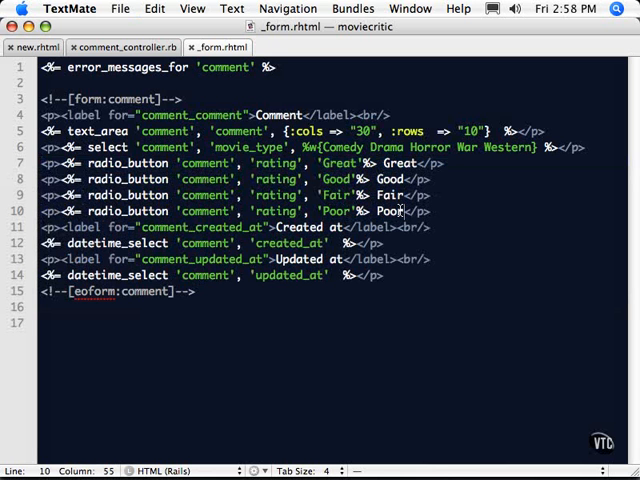
pyautogui.press('cmd+tab')
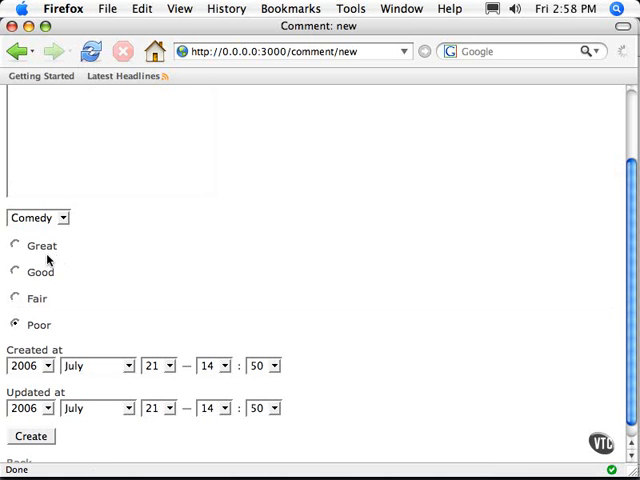
# - Choose the Great rating, enter 'This was funny' and create the comment
pyautogui.click(16, 298)
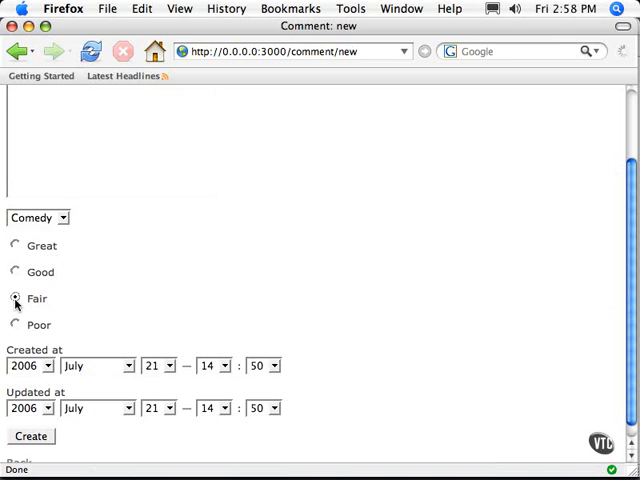
pyautogui.click(16, 246)
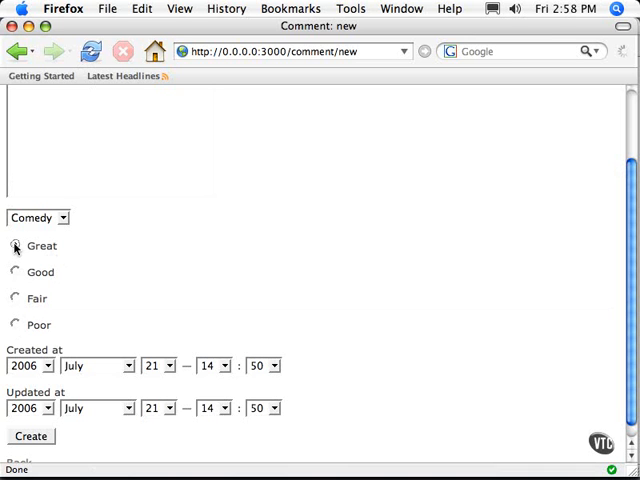
pyautogui.write('This was funny')
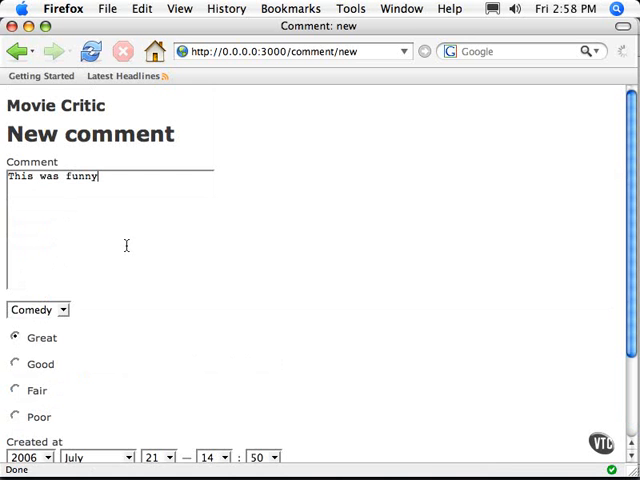
pyautogui.scroll(-3)
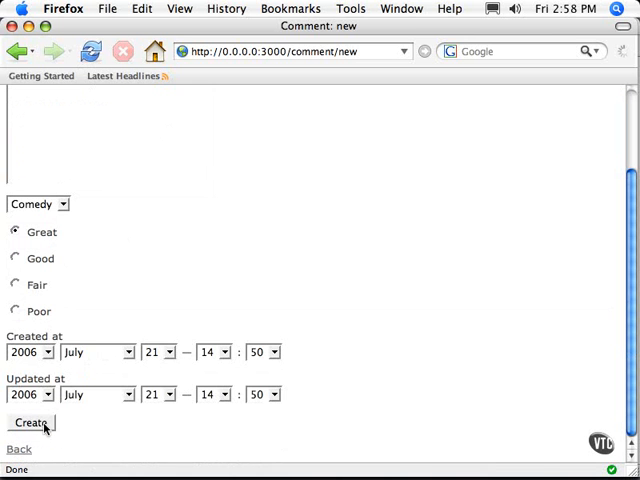
pyautogui.click(30, 424)
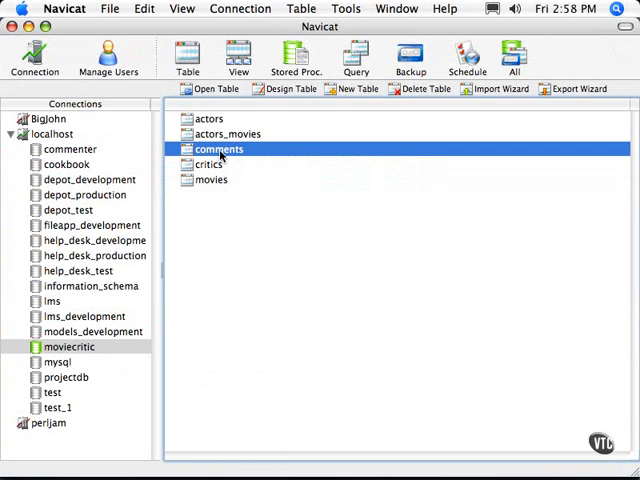
# - Display the comments table's records to find the new comment
pyautogui.doubleClick(220, 148)
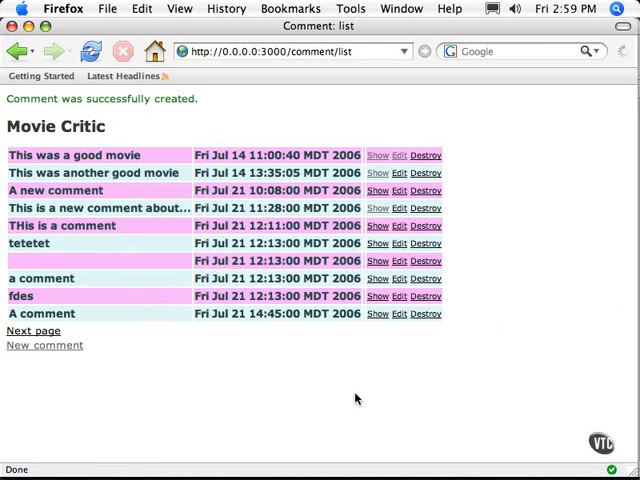
pyautogui.moveTo(358, 344)
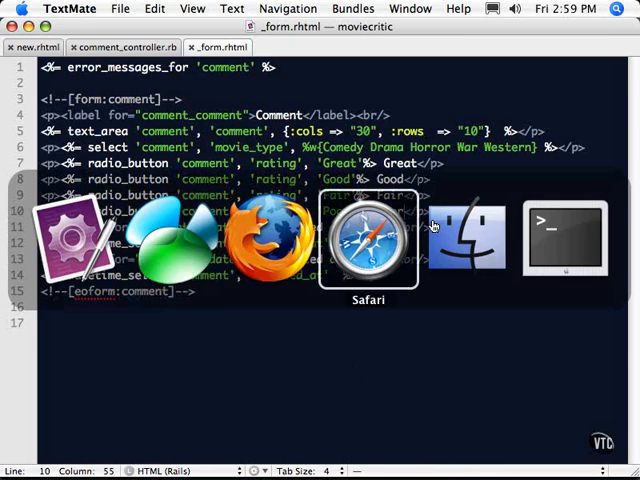
# - Scroll Safari's Rails FormHelper docs to the check_box method description
pyautogui.click(368, 236)
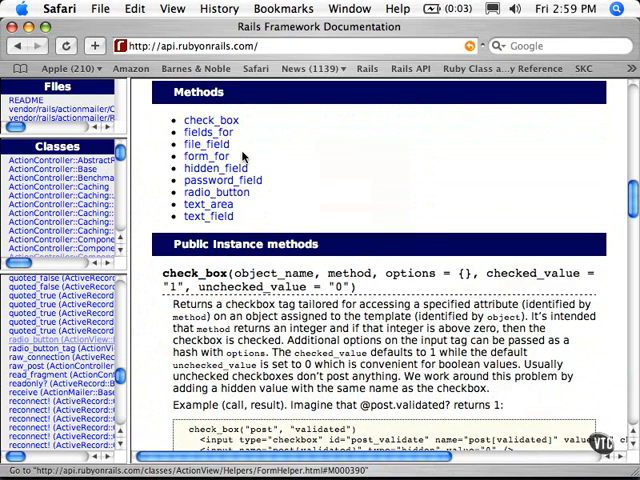
pyautogui.scroll(-3)
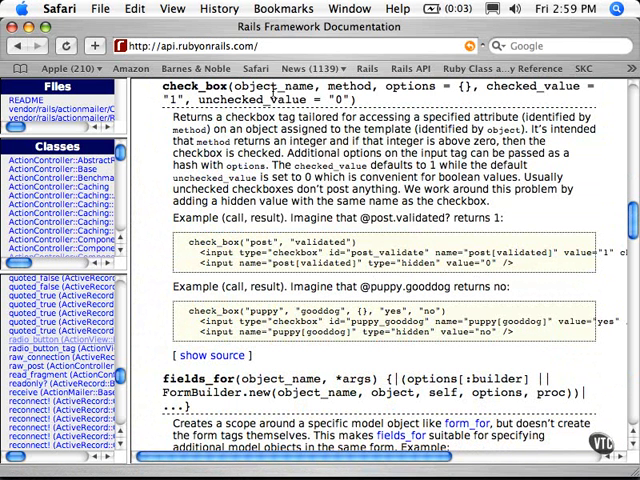
pyautogui.moveTo(398, 90)
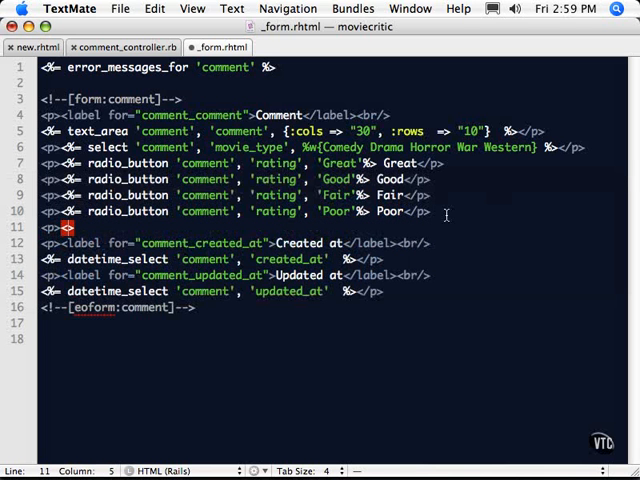
# - Write check_box 'comment', 'recommended' beneath the rating radio buttons
pyautogui.write('check%>')
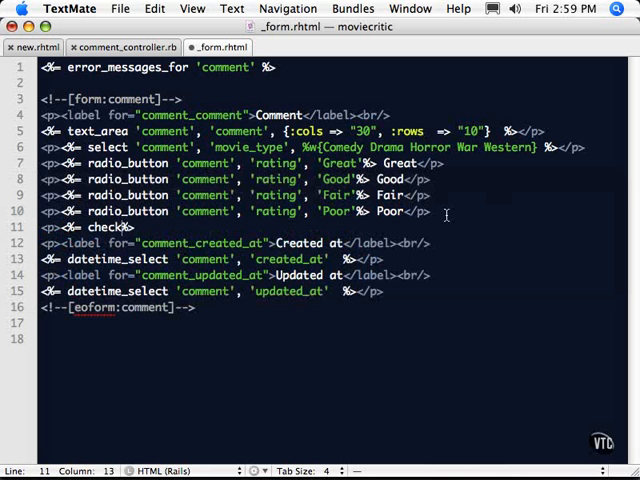
pyautogui.write("_box 'comment', '")
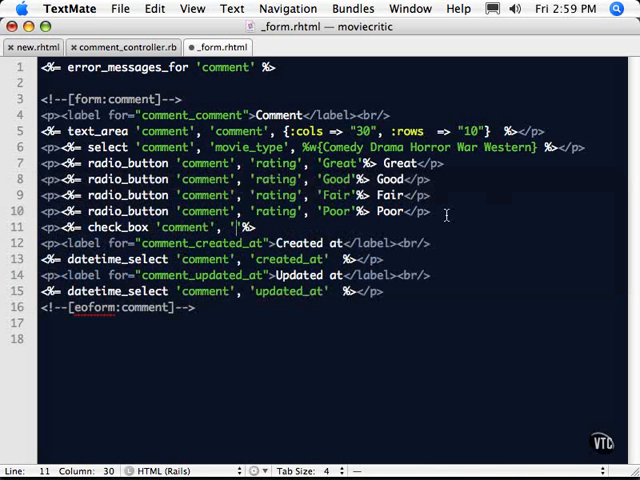
pyautogui.write('reco')
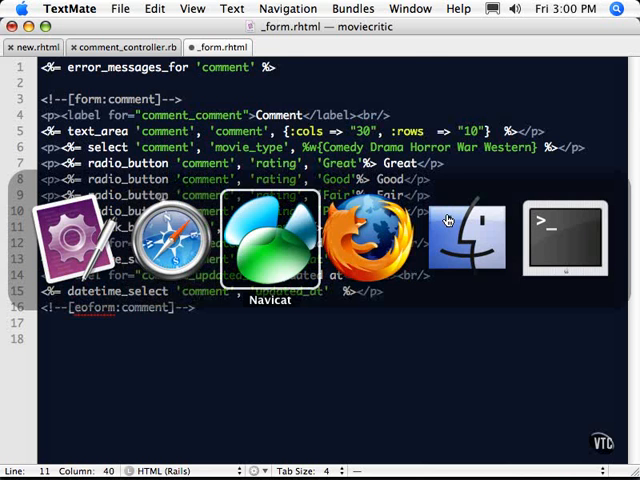
pyautogui.click(268, 240)
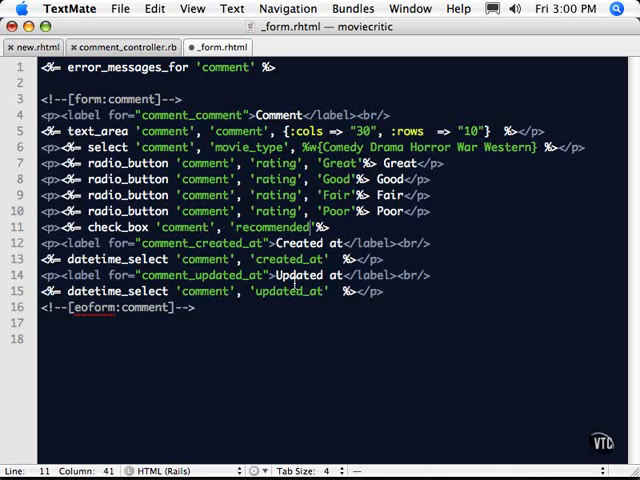
# - Recheck the check_box docs and add the Recommended label after the checkbox
pyautogui.press('Right')
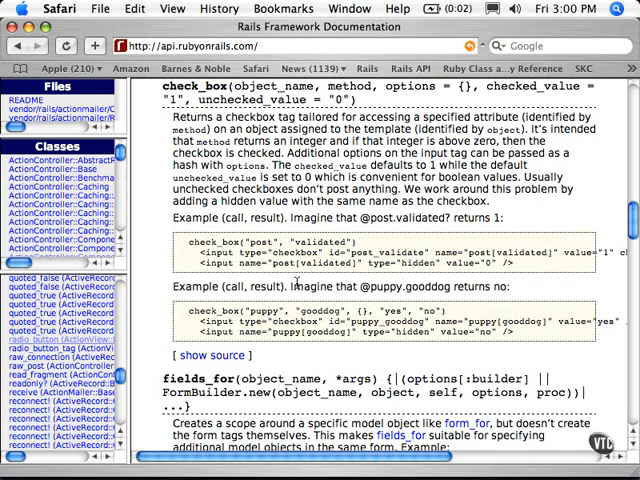
pyautogui.moveTo(364, 250)
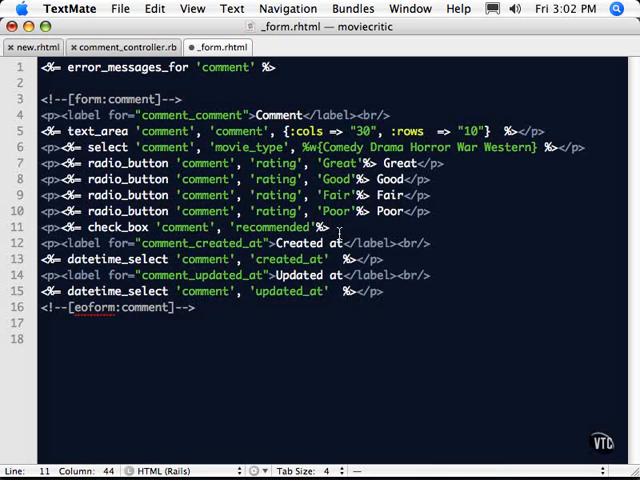
pyautogui.write('Reco')
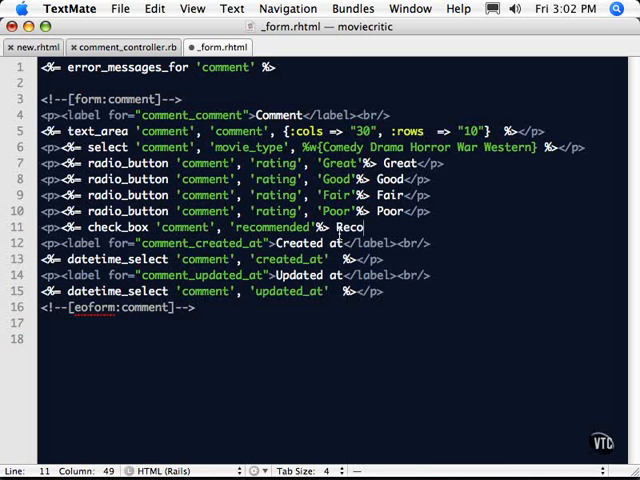
pyautogui.write('mmended </p>')
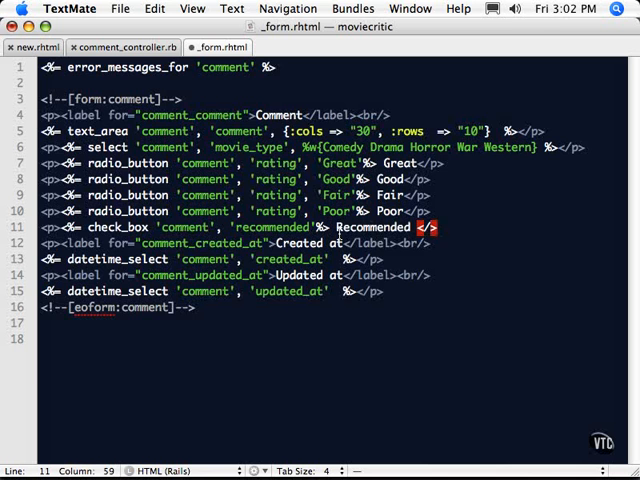
# - Reload the new-comment form, tick Recommended, choose War and create the comment
pyautogui.press('cmd+tab')
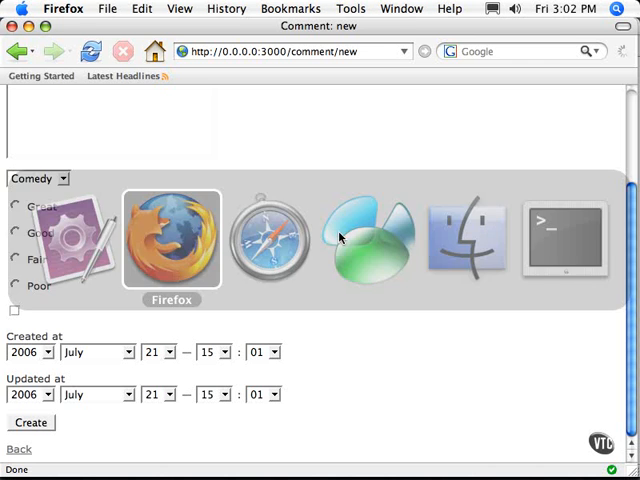
pyautogui.click(88, 52)
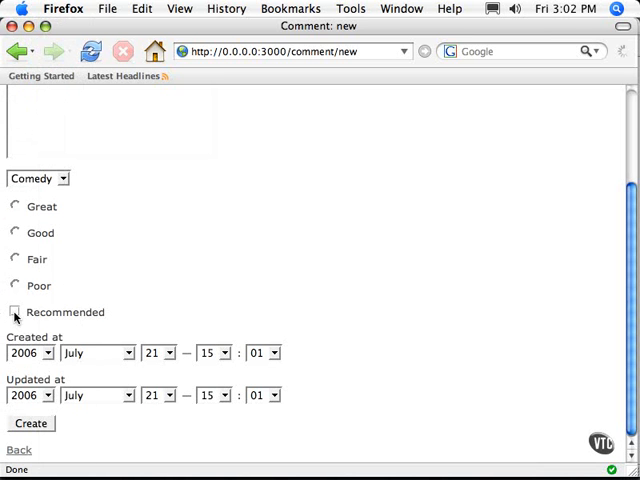
pyautogui.click(16, 312)
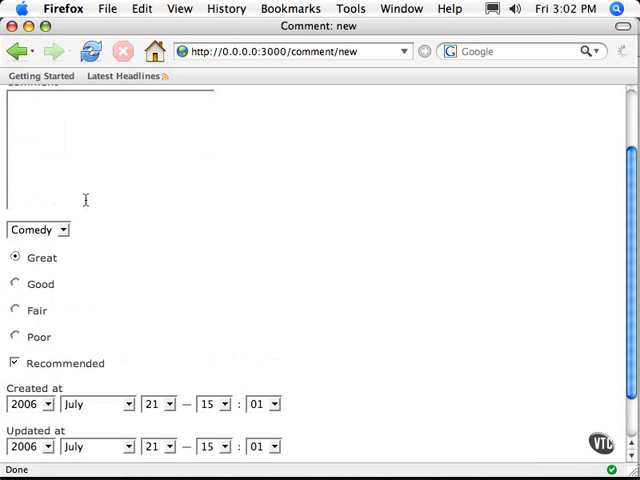
pyautogui.click(36, 228)
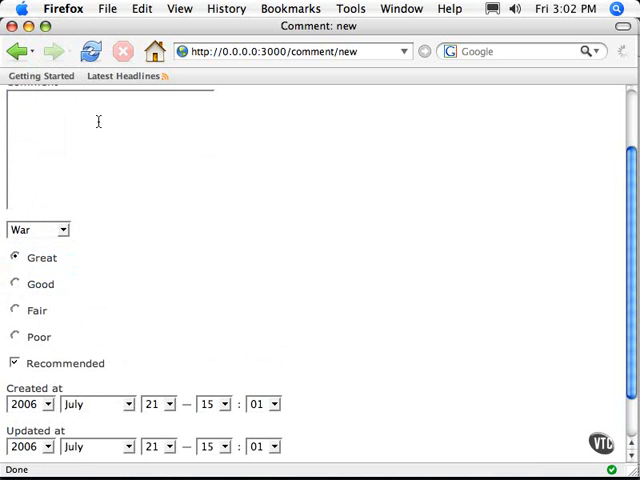
pyautogui.scroll(-3)
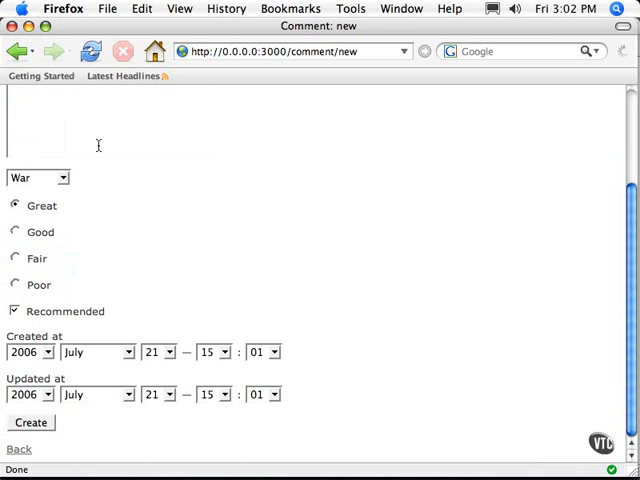
pyautogui.click(30, 422)
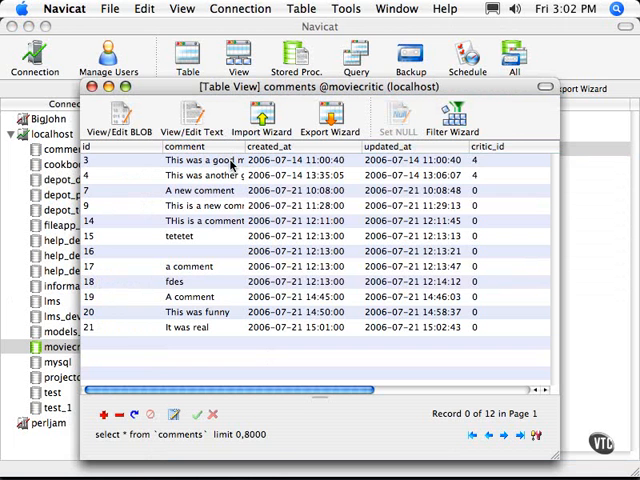
# - Select the newest record and reveal its movie_type War, rating Great, recommended 1
pyautogui.click(184, 326)
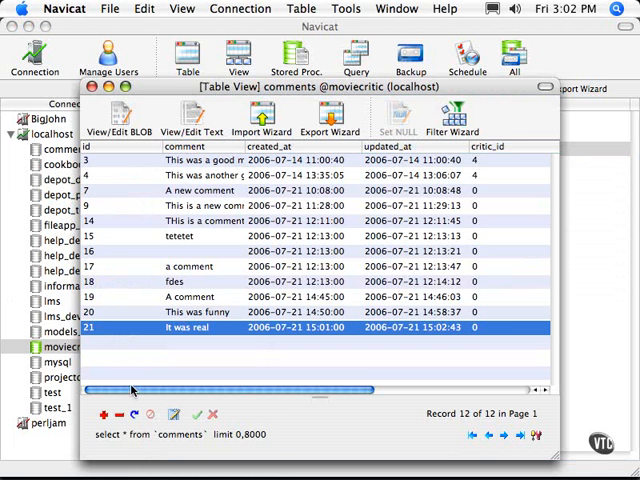
pyautogui.hscroll(3)
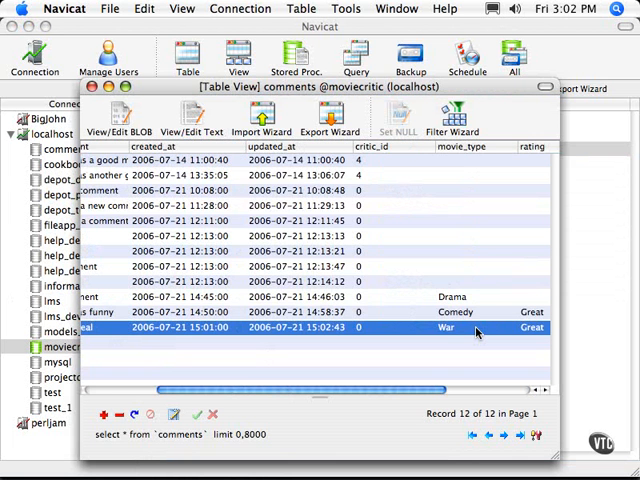
pyautogui.hscroll(3)
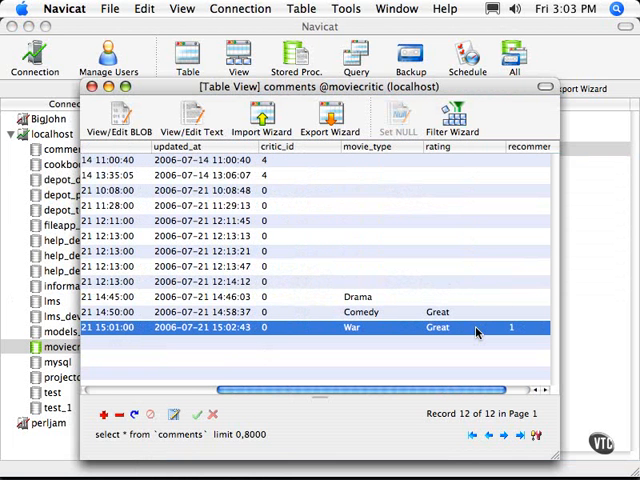